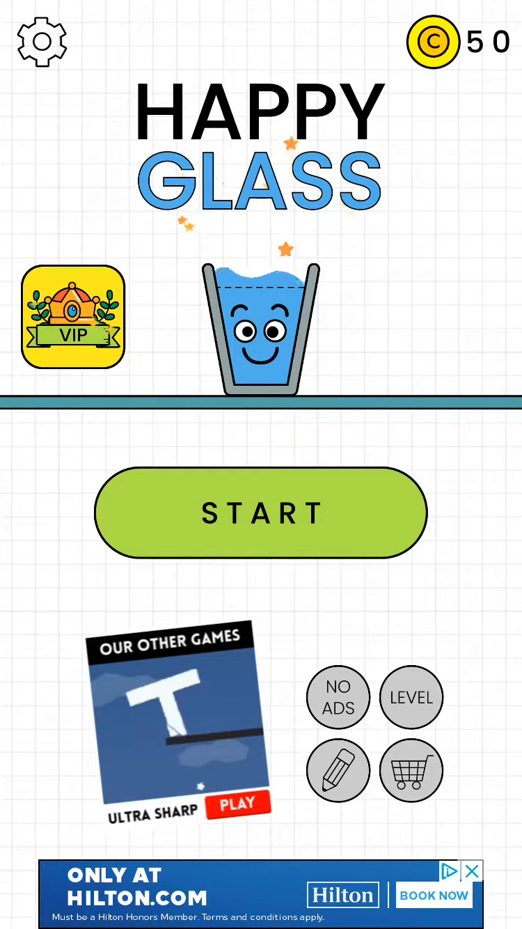
Step: Start the game, clear level 11 with three stars, and continue to level 12
left_click(262, 512)
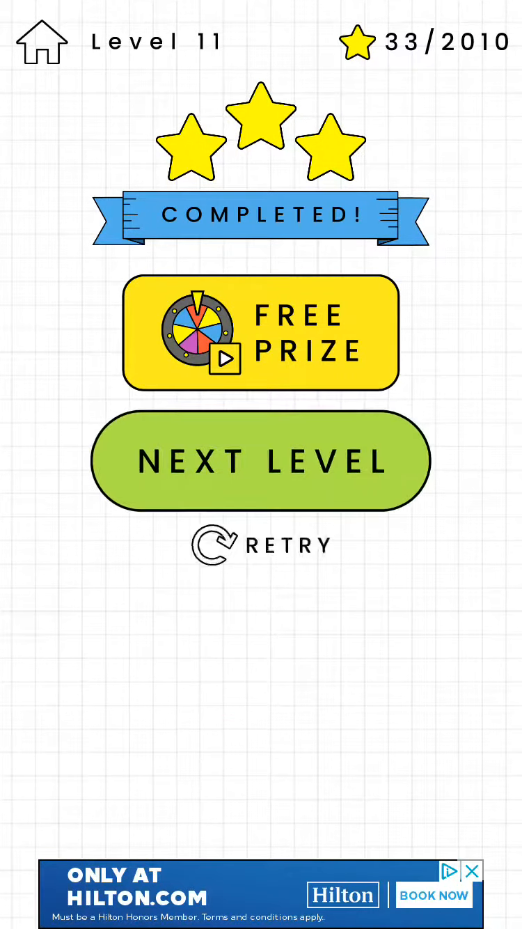
left_click(260, 461)
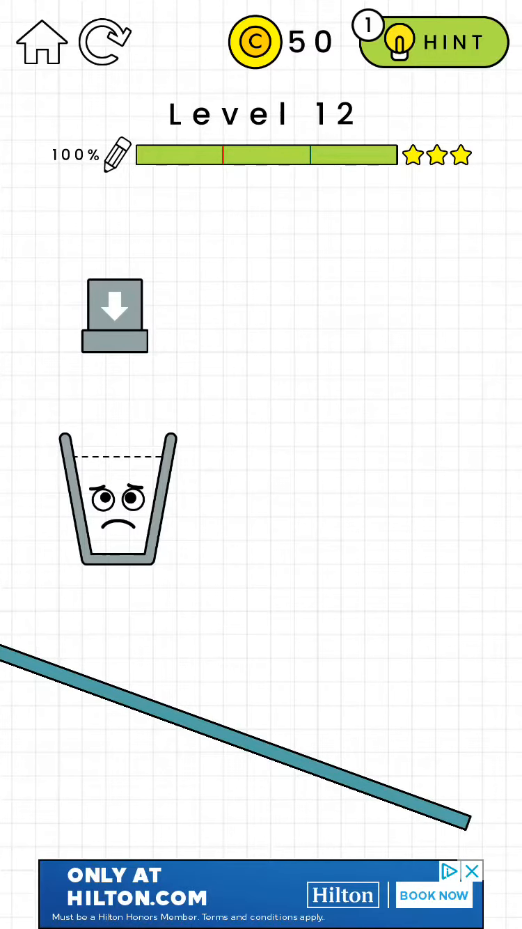
Step: Draw a diagonal line on level 12 guiding the water into the glass
left_click_drag(47, 277, 222, 629)
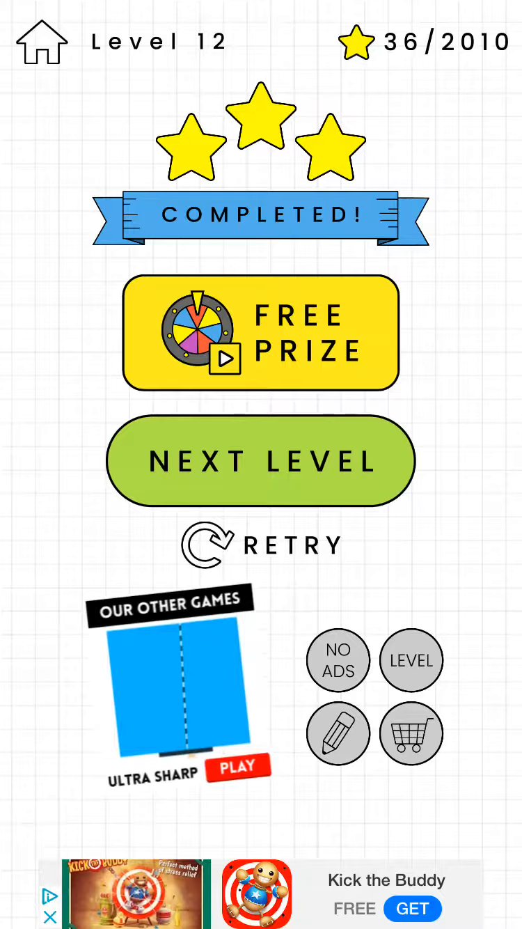
Step: Play level 13 and skip the ad offer for the third star
left_click(260, 460)
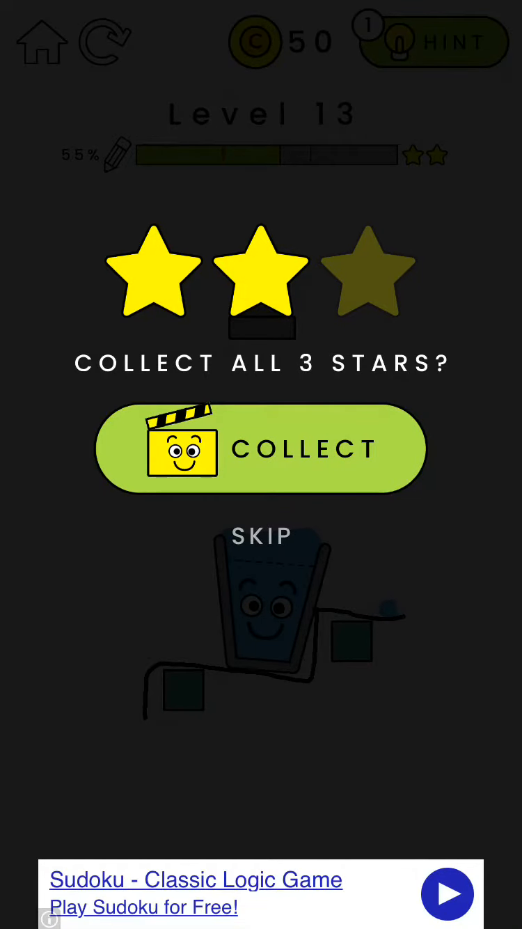
left_click(257, 448)
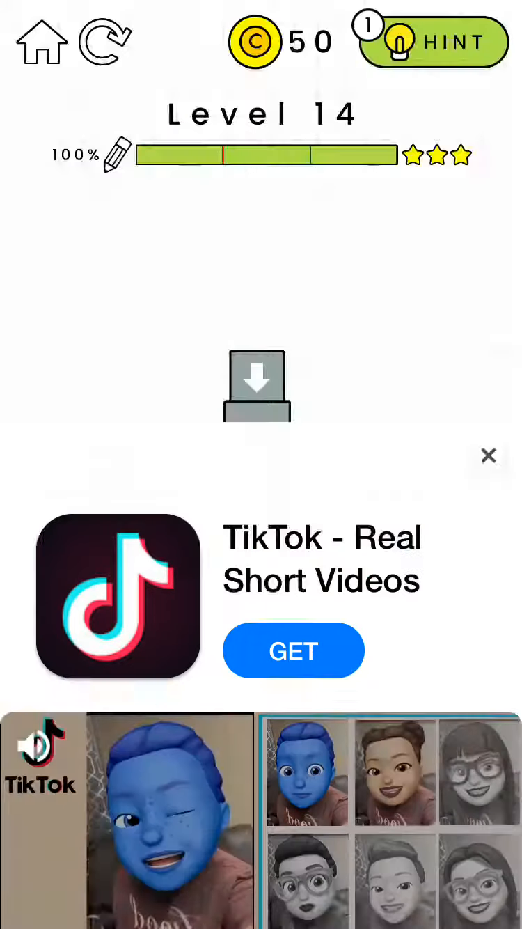
Step: Dismiss the TikTok ad, finish level 14, and advance to level 15
left_click(488, 455)
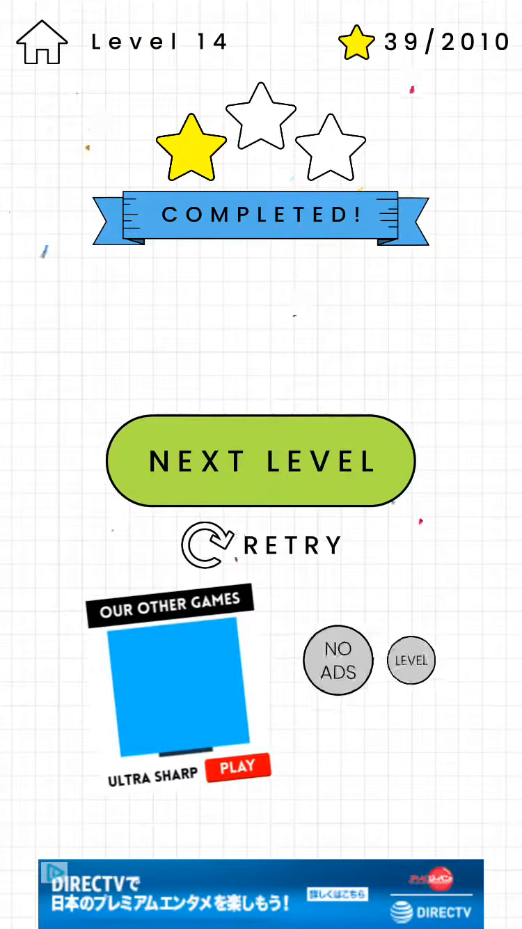
left_click(261, 460)
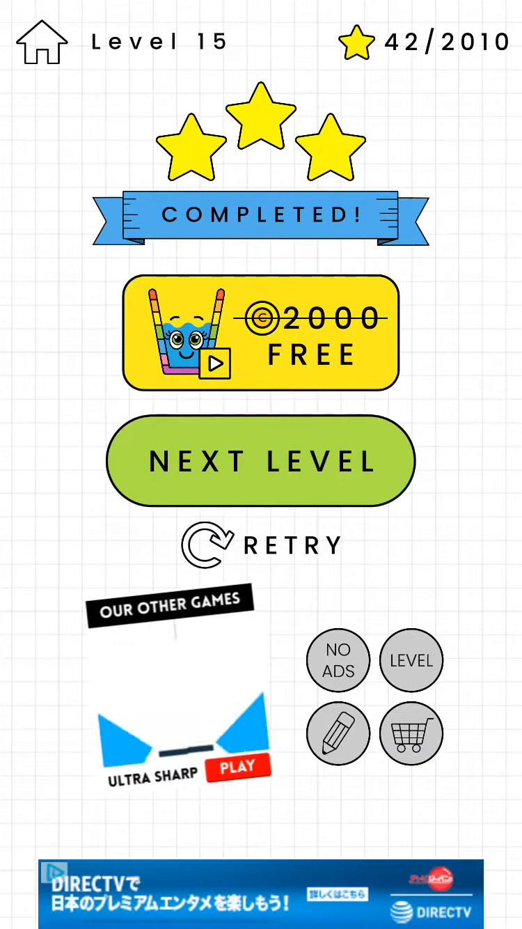
Step: Play level 16 for one star and advance past it to an ad
left_click(260, 461)
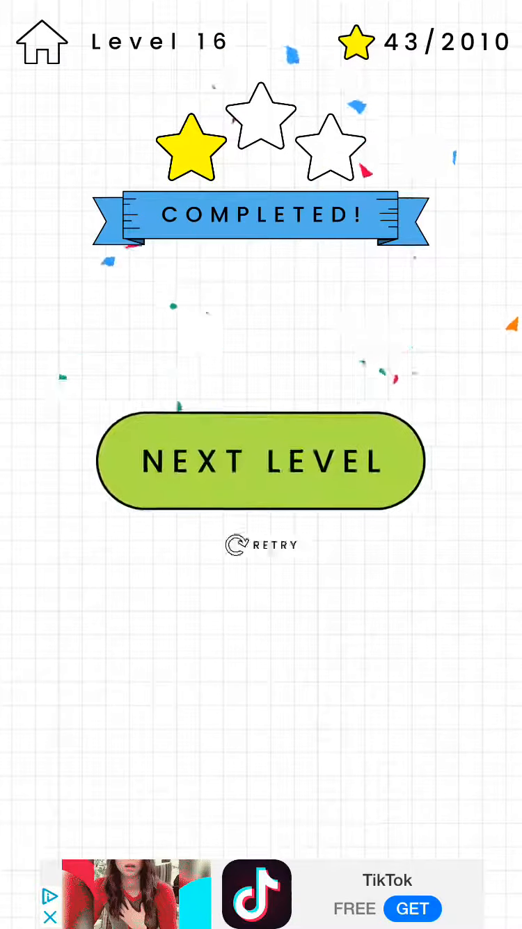
left_click(261, 461)
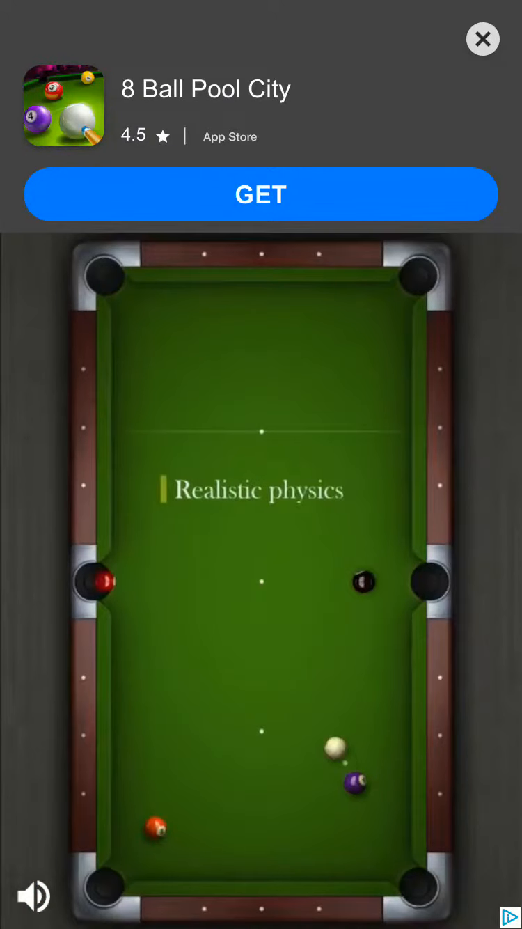
Step: Close the game ad, finish level 18, and advance to level 19
left_click(482, 38)
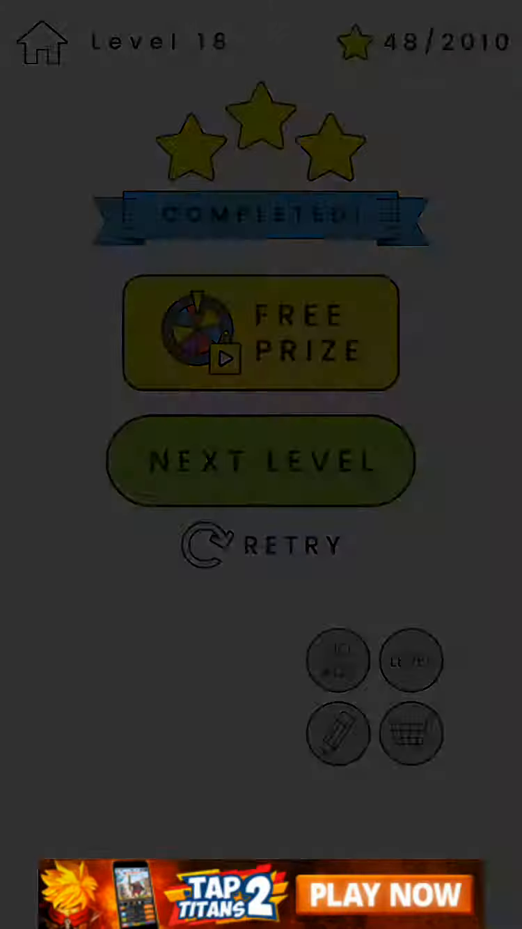
left_click(261, 462)
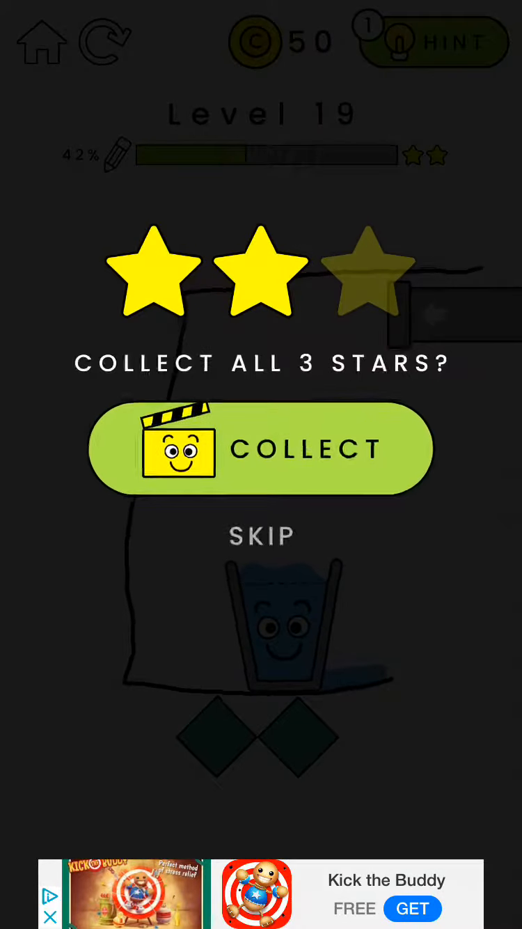
Step: Skip the third-star offer, go to level 20, and draw a line above the glass
left_click(257, 449)
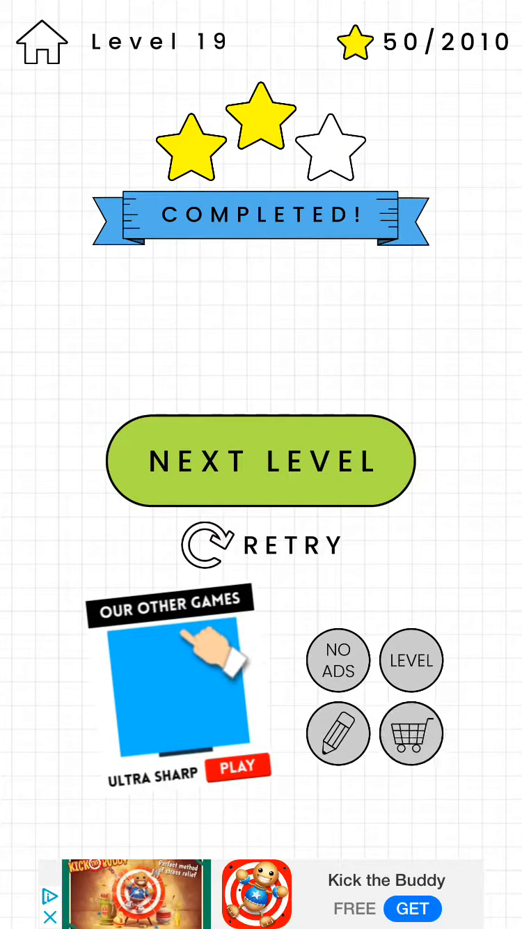
left_click(261, 460)
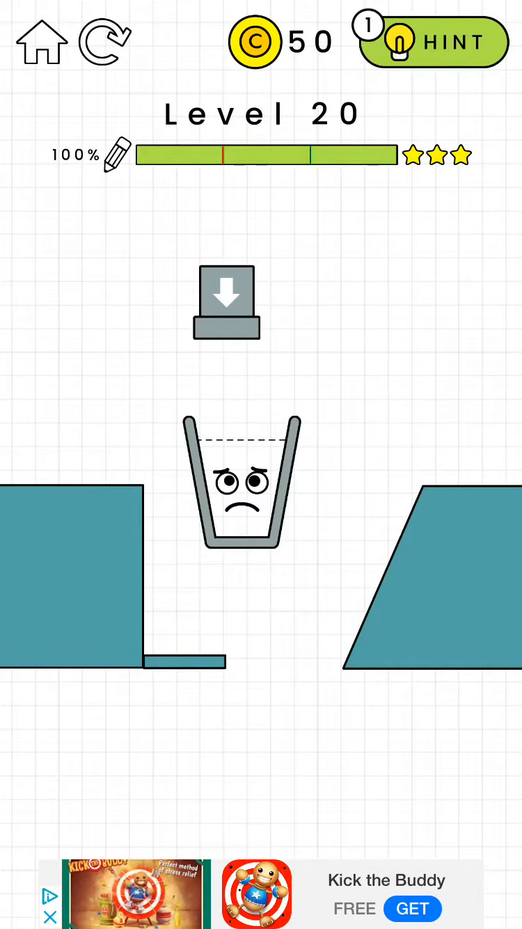
left_click_drag(153, 224, 341, 387)
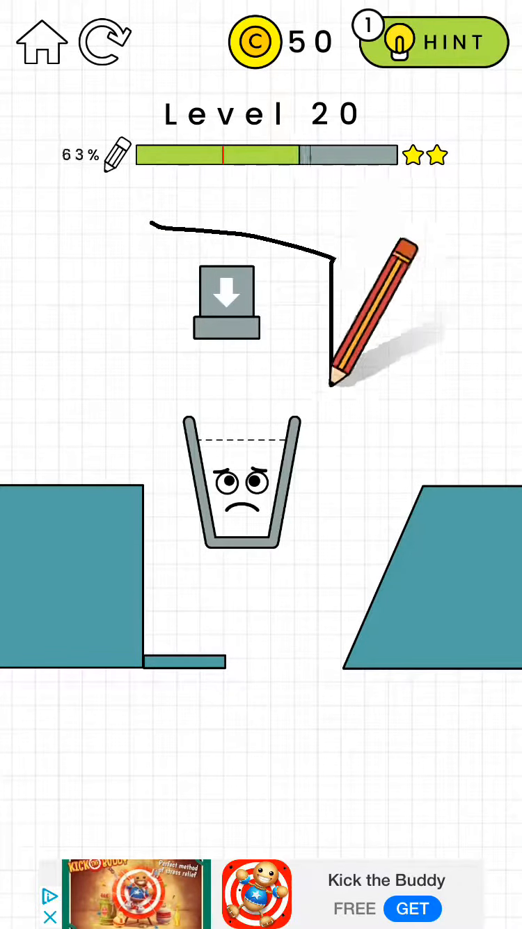